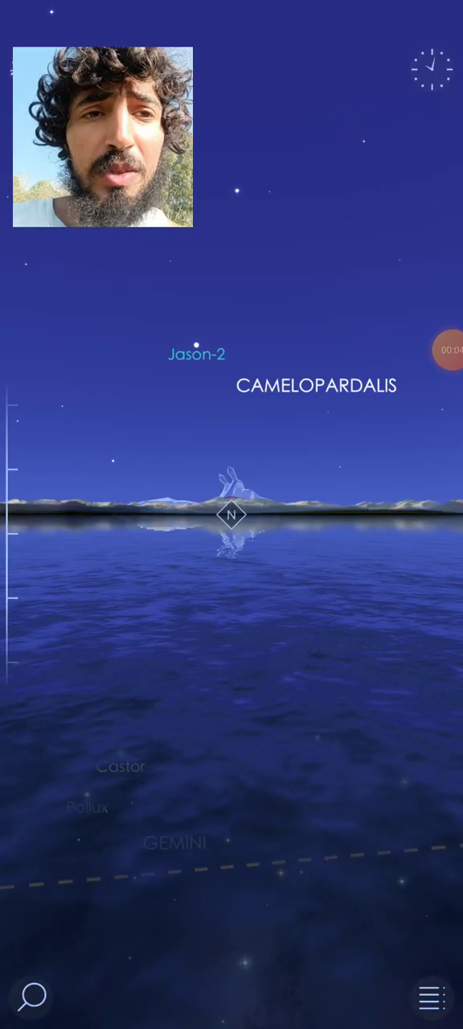
Turn on AR camera mode so the sky overlays the live camera feed
left_click(432, 69)
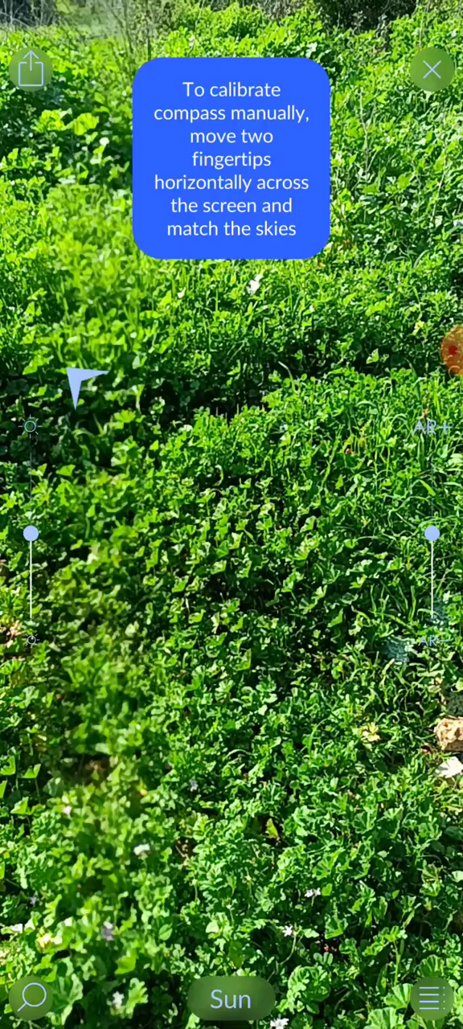
Turn off the AR camera overlay and view Vela in the illustrated sky
left_click(433, 69)
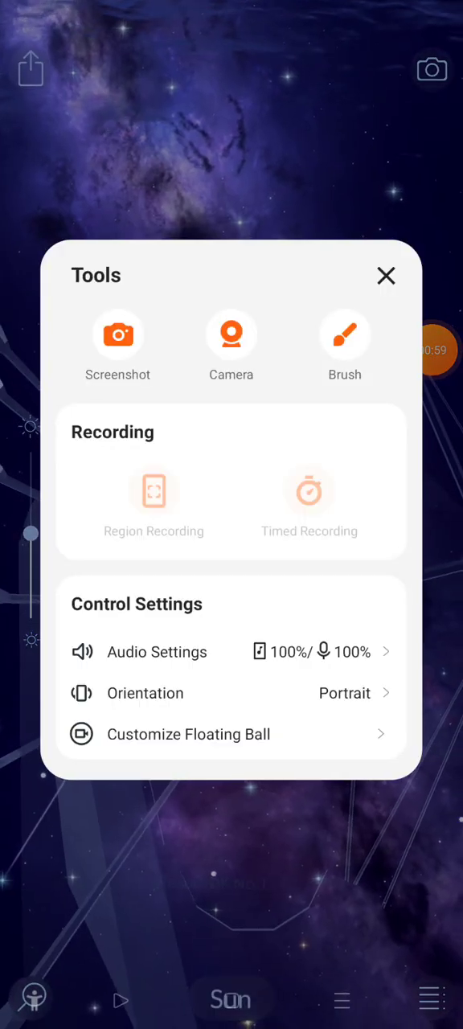
left_click(231, 335)
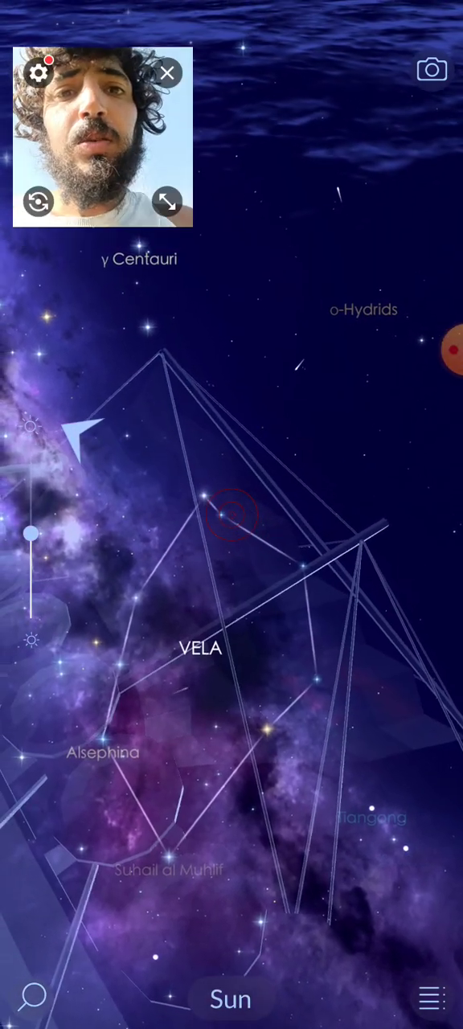
Open the main menu showing Sky Watching, Entertainment and Our Apps
left_click(167, 72)
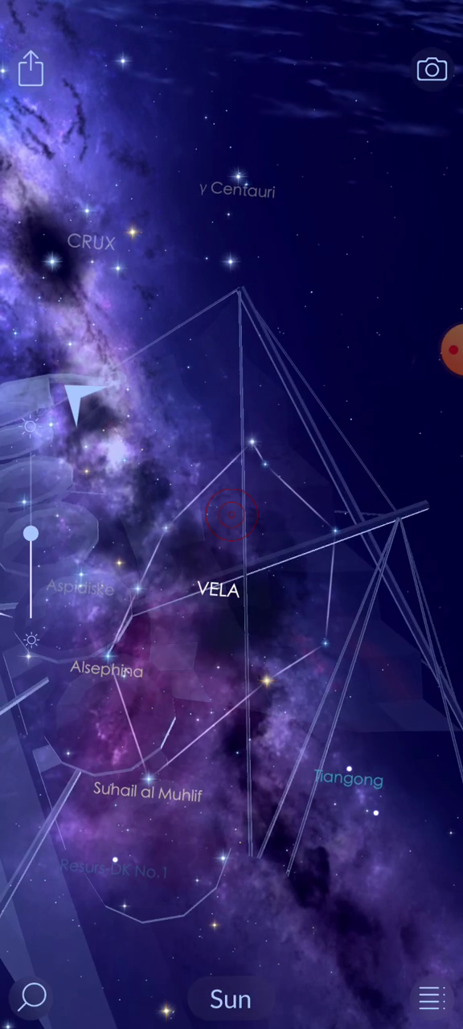
left_click(432, 999)
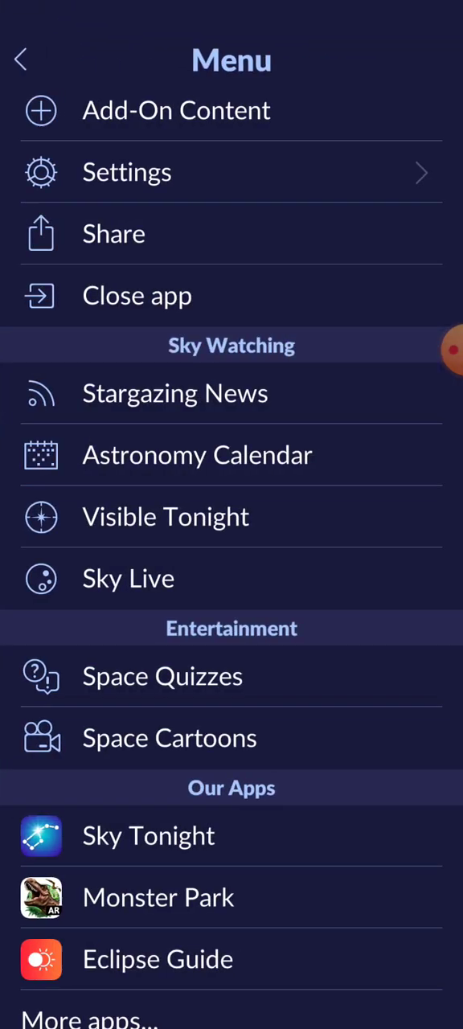
Browse January 2023 Astronomy Calendar events, then back out to the Vela sky view
left_click(166, 516)
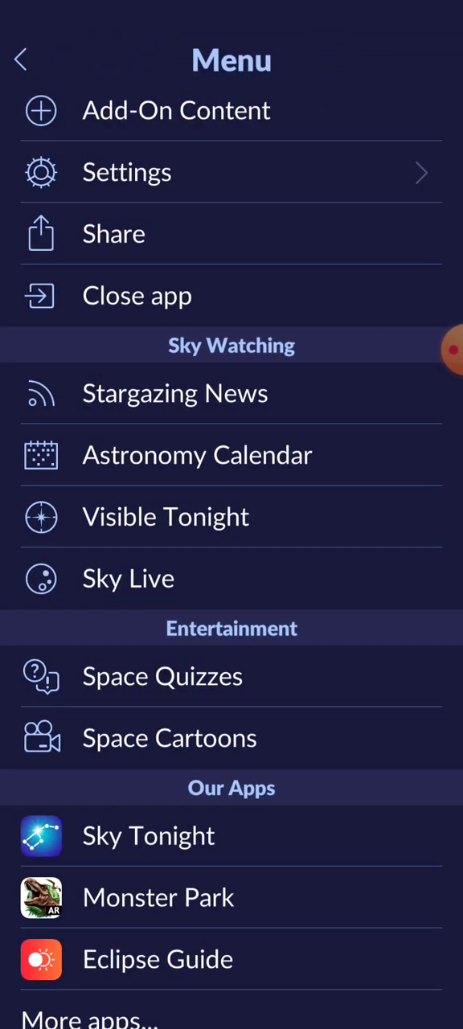
left_click(197, 454)
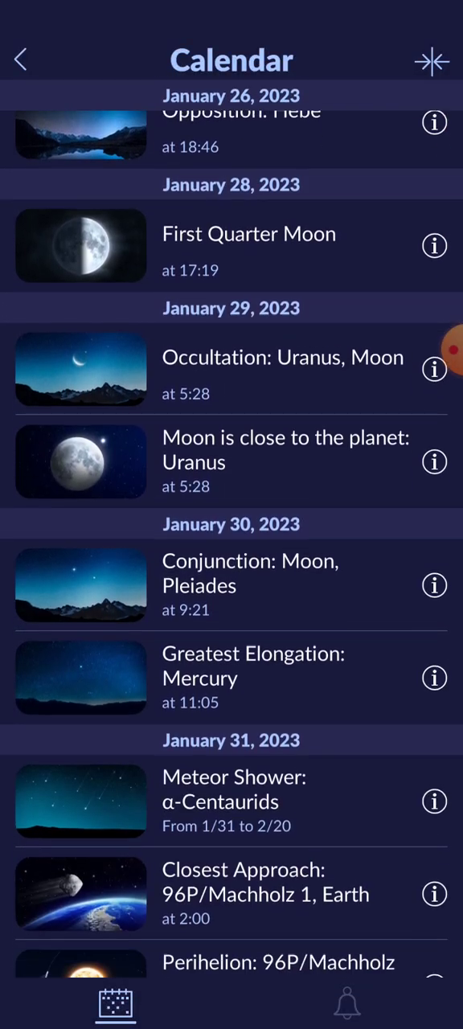
left_click(21, 60)
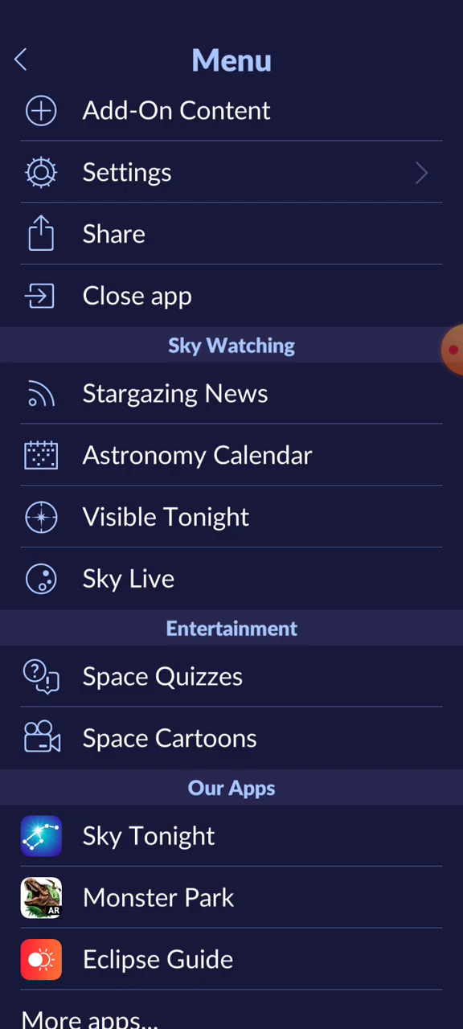
left_click(21, 59)
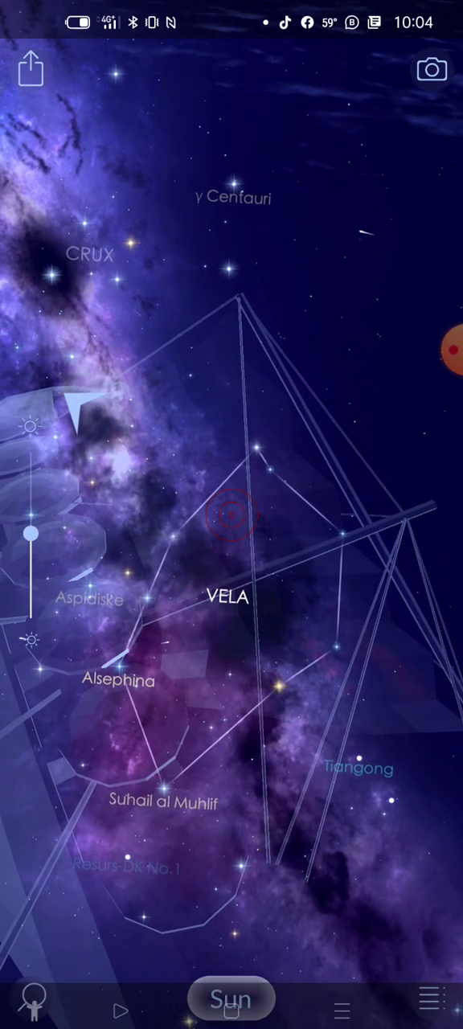